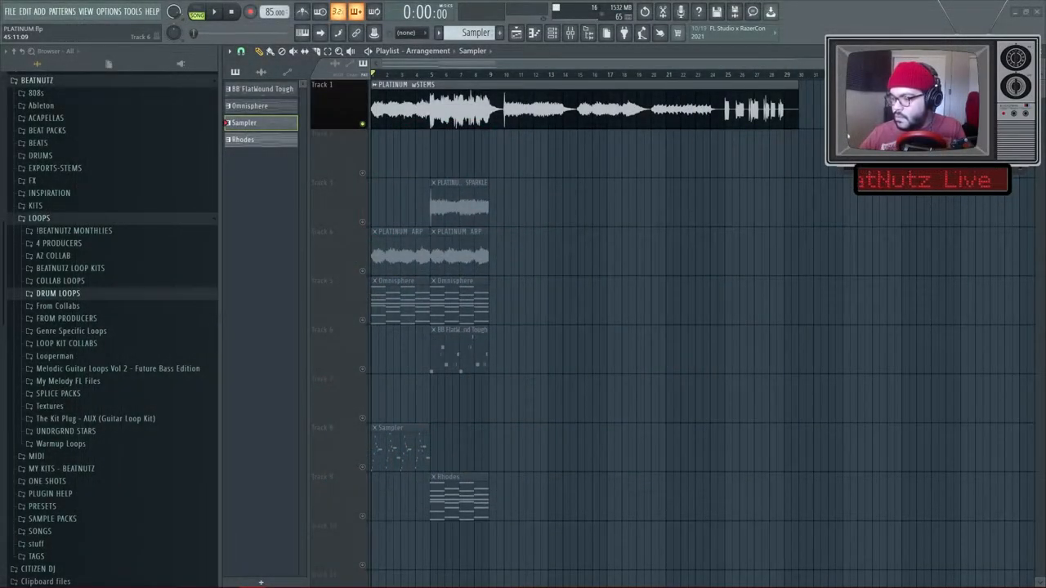
Step: Play and stop the arrangement, then choose the Vintage 1964 String Orchestra patch in Omnisphere's browser
click(214, 12)
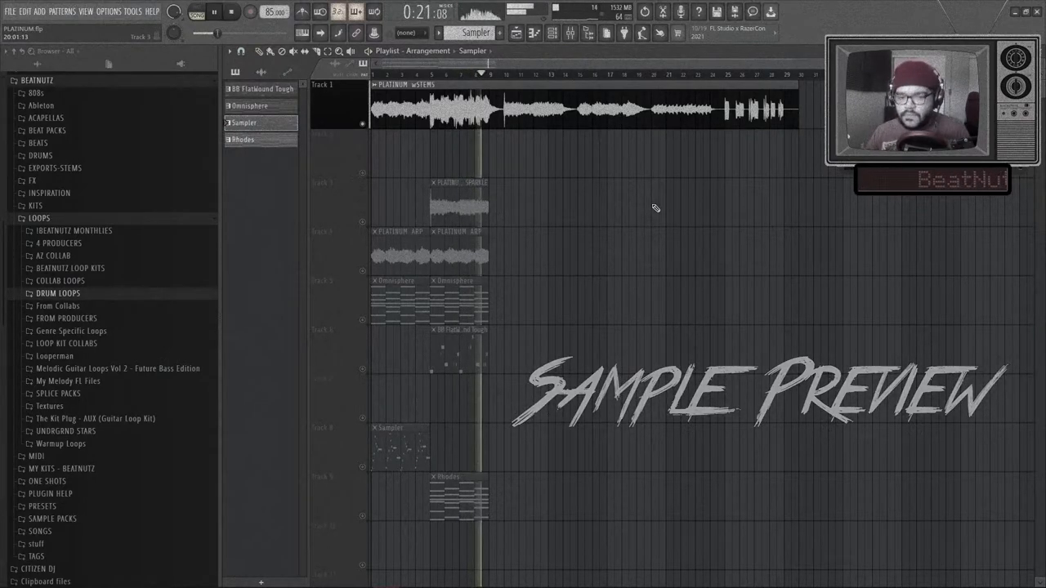
click(231, 11)
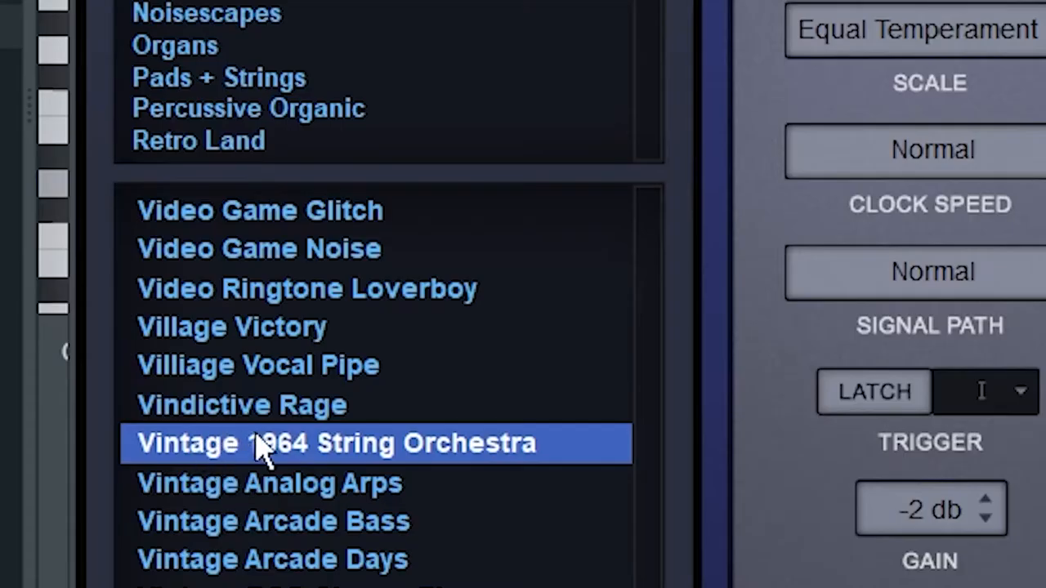
mouse_move(269, 455)
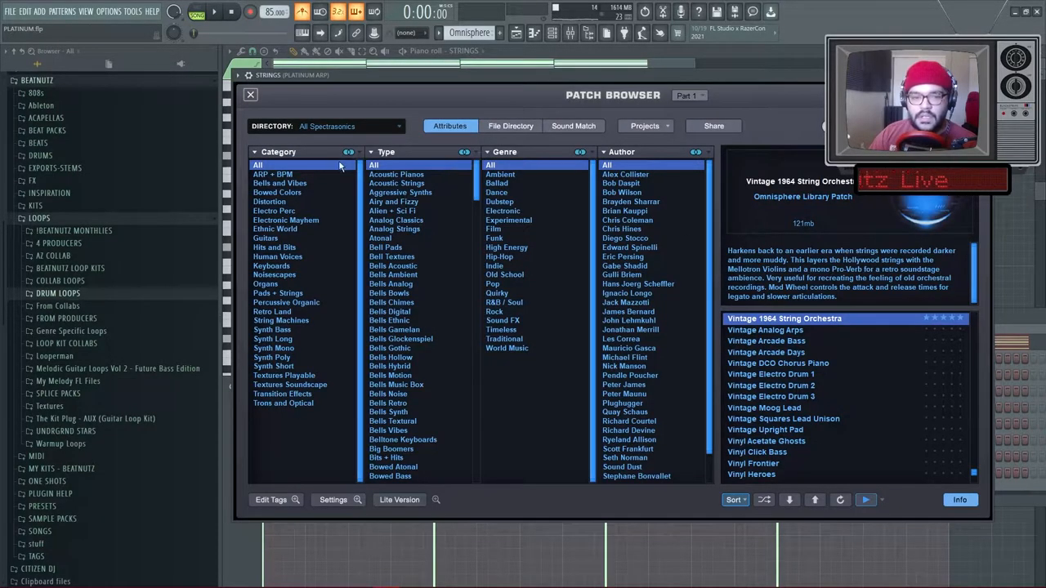
scroll(up, 3)
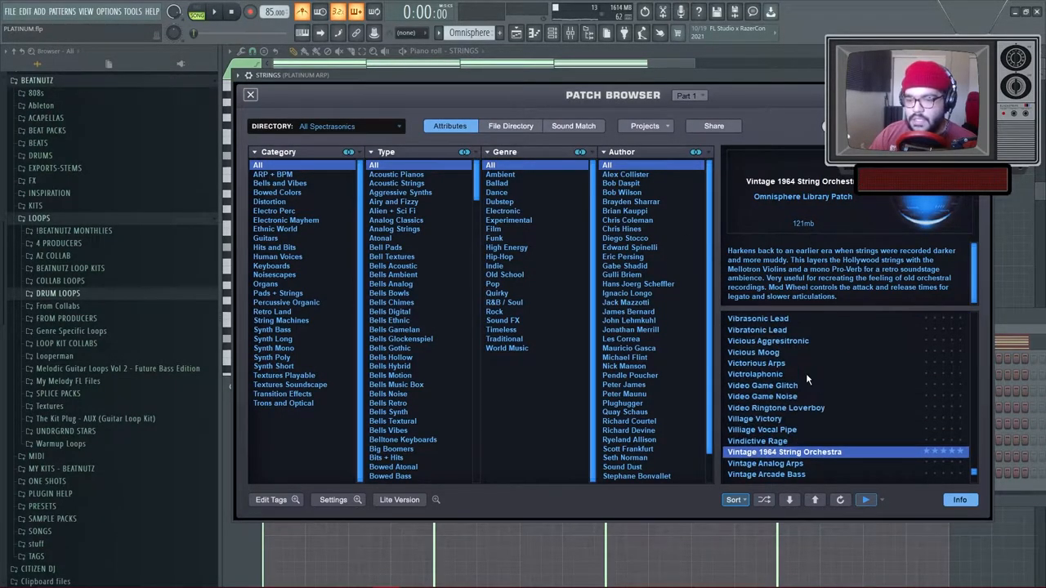
scroll(down, 3)
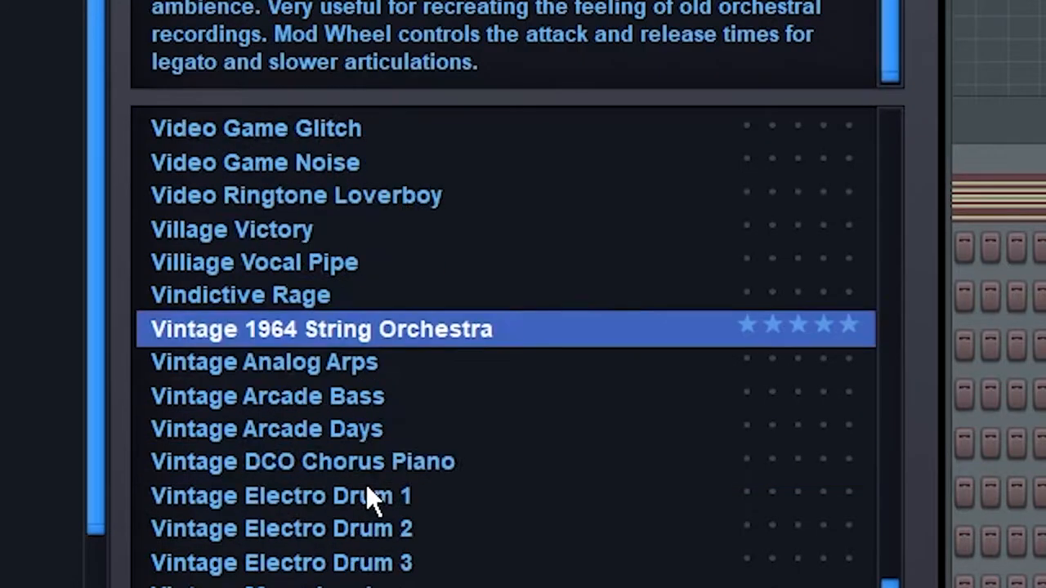
scroll(down, 3)
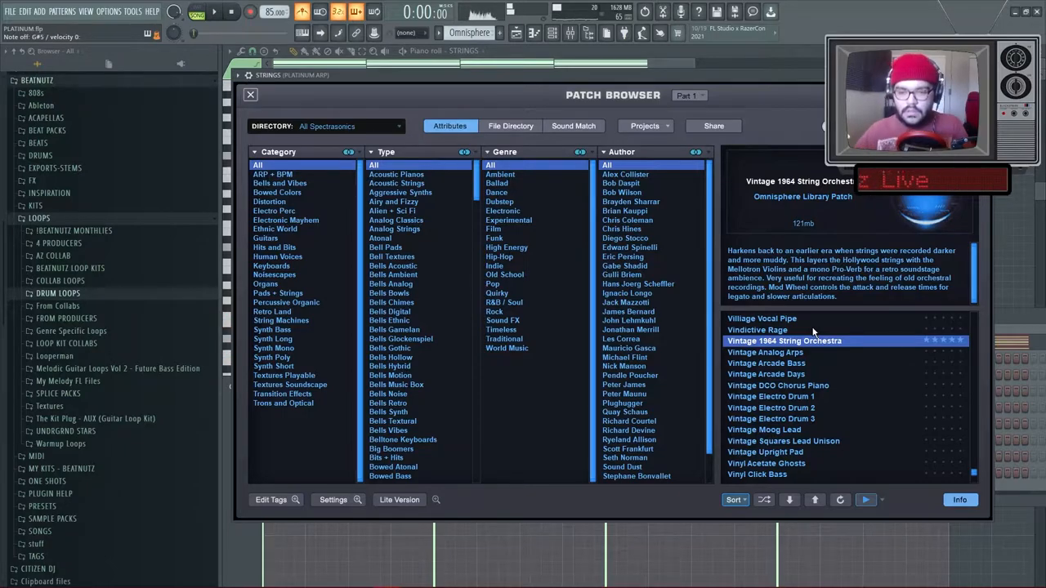
click(250, 95)
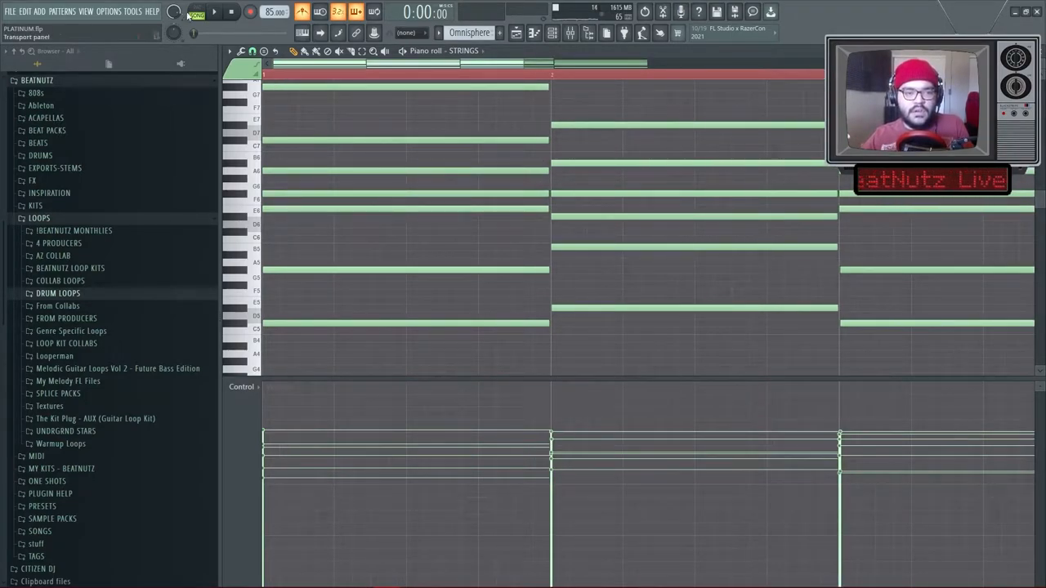
Step: Play back the STRINGS chords to audition them, then stop
click(214, 11)
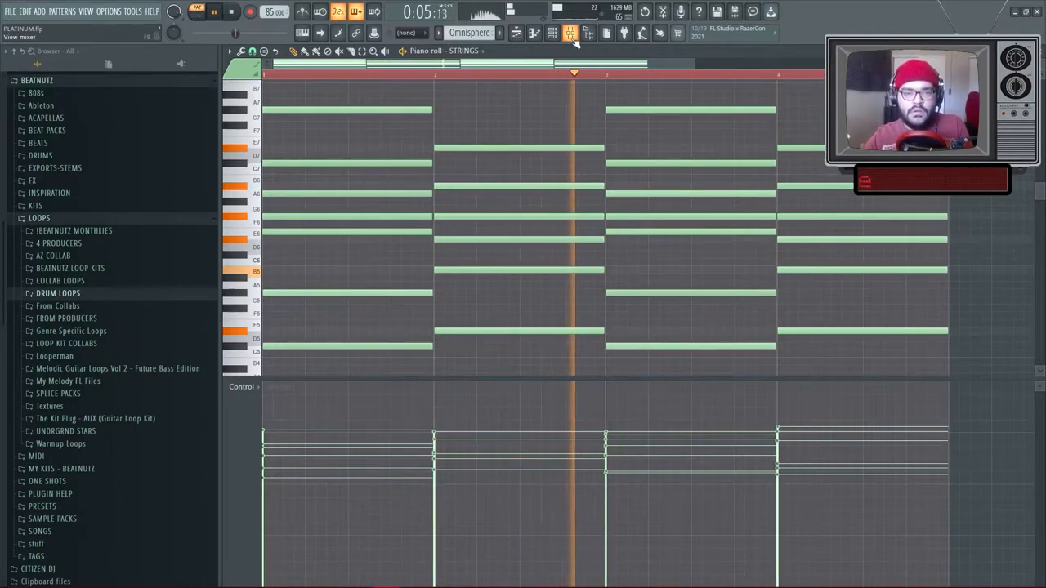
click(569, 32)
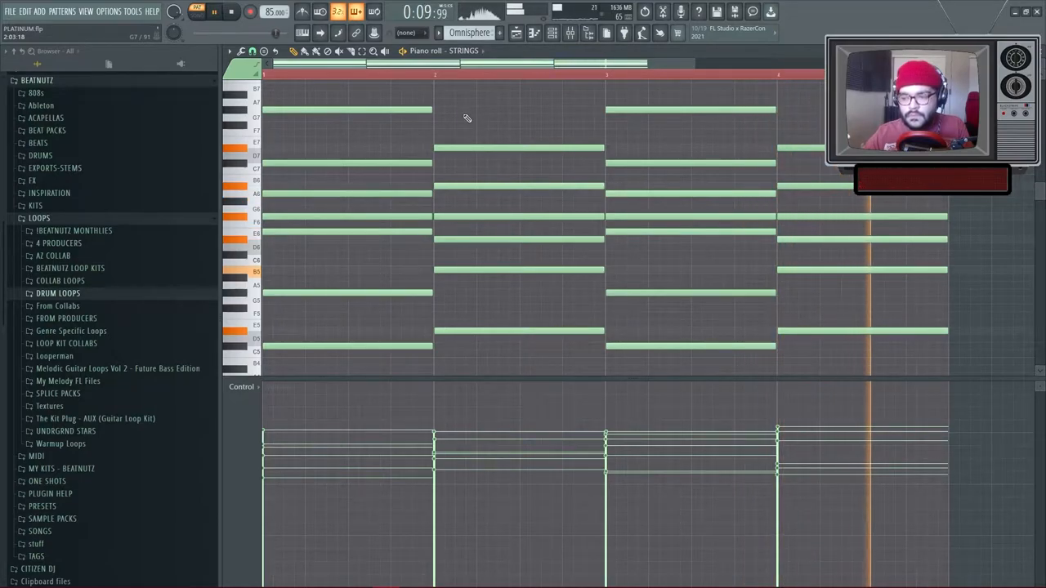
click(228, 12)
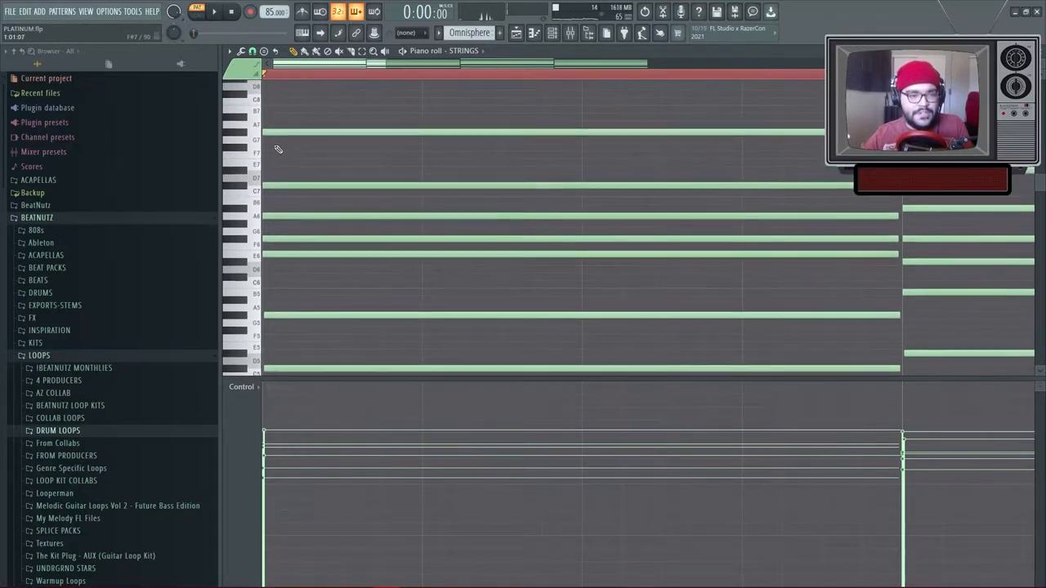
Step: Select the chord notes and drag them to new pitches, lowering the first chord and raising the second
click(275, 134)
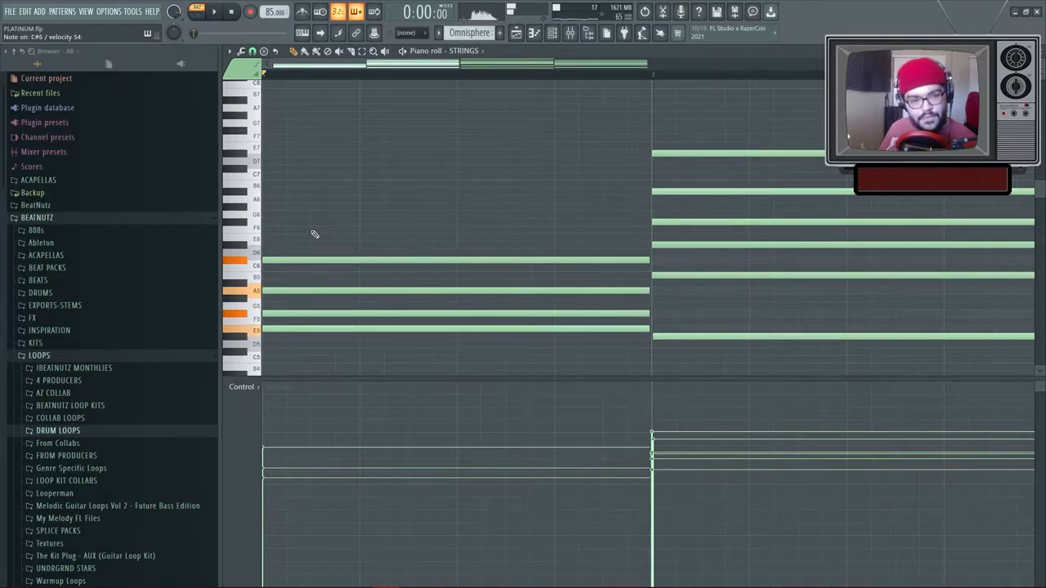
drag(318, 225, 343, 376)
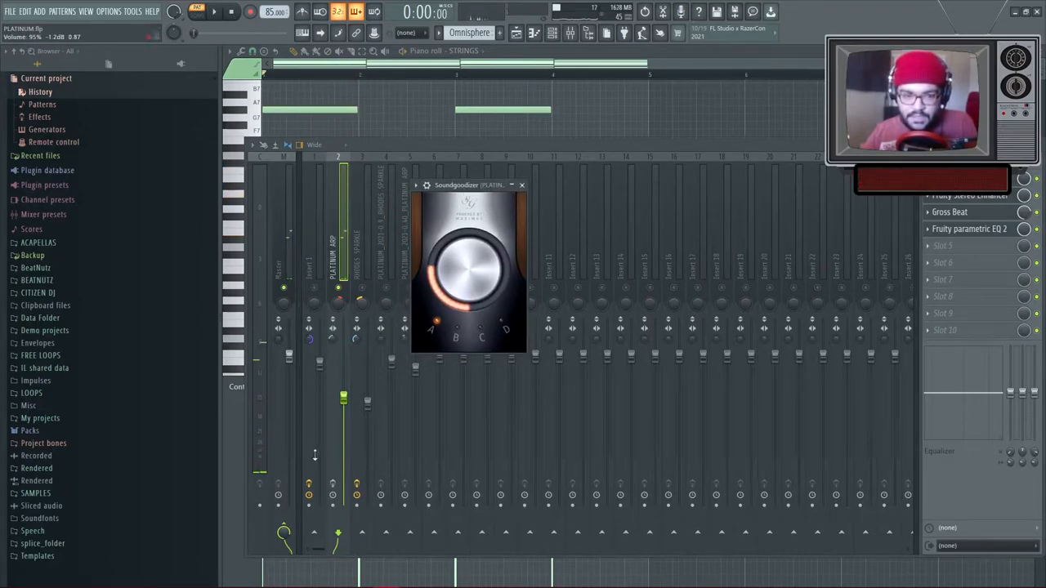
Step: Review Soundgoodizer and Fruity Stereo Enhancer on the strings insert, audition, and set its volume fader
click(521, 185)
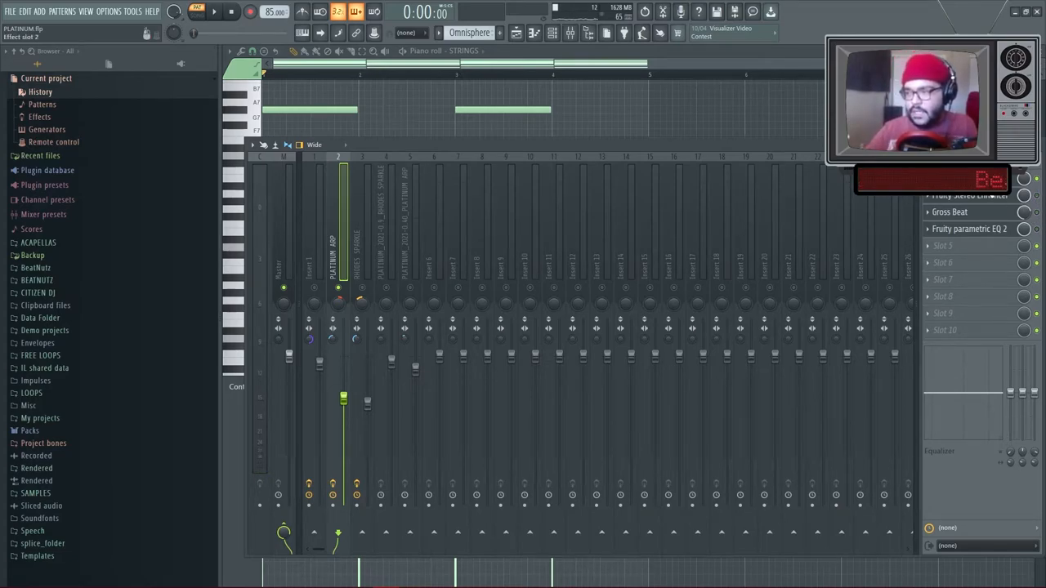
click(969, 194)
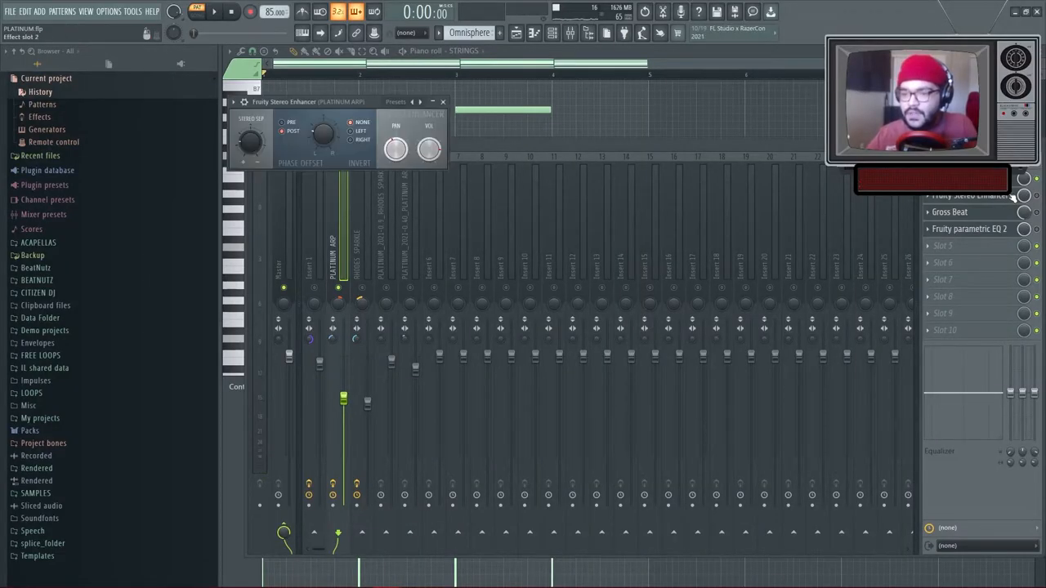
click(214, 12)
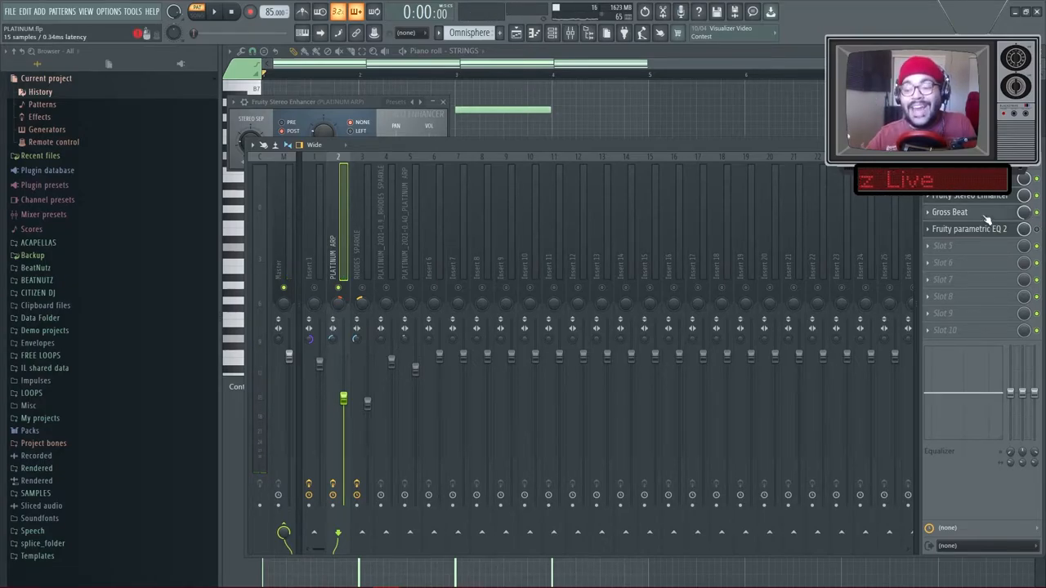
click(949, 213)
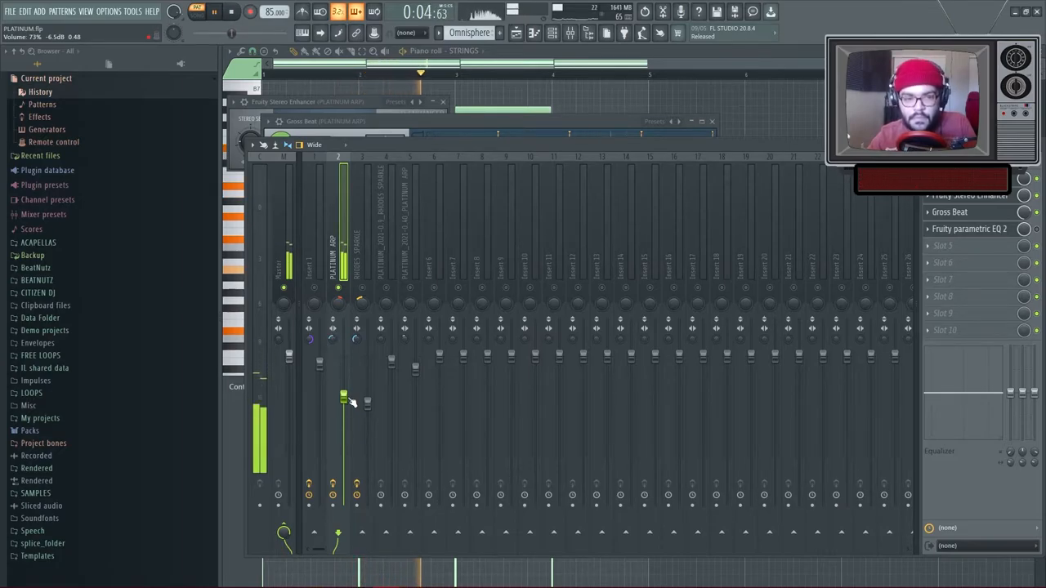
click(228, 11)
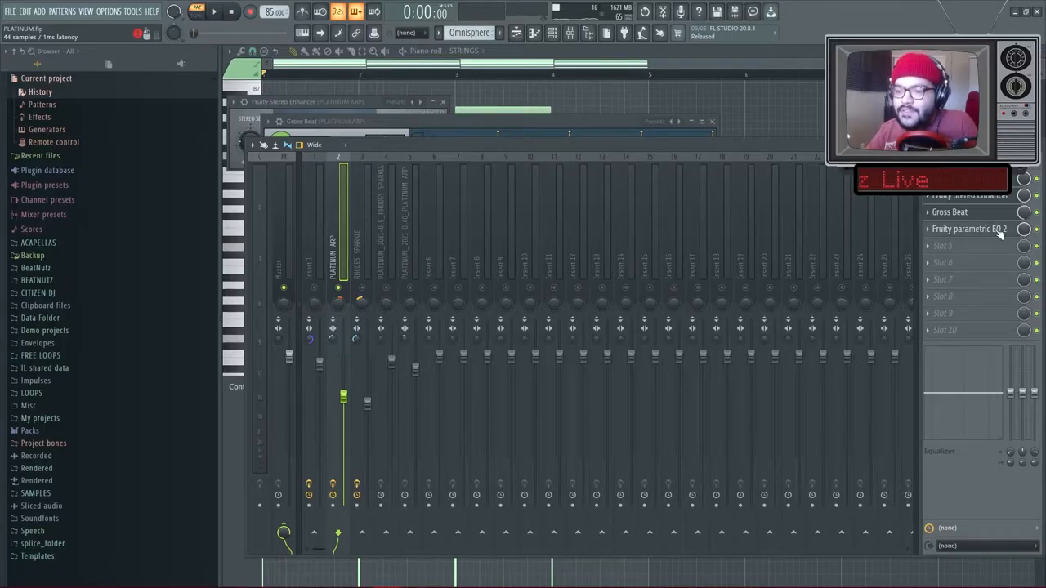
click(969, 228)
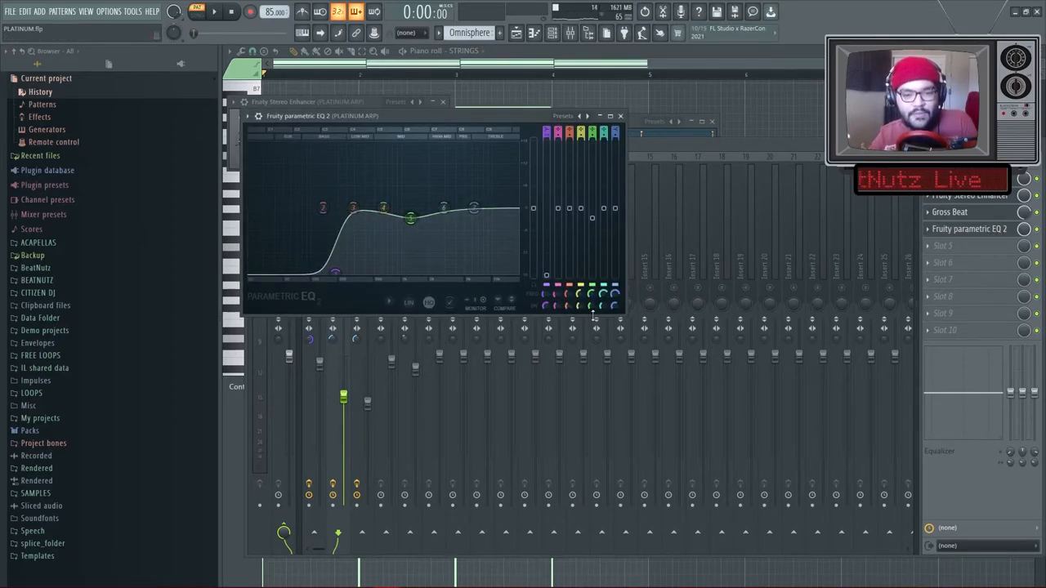
Step: Drag the low band of Fruity Parametric EQ 2 into a high-pass curve removing the strings' low end
drag(410, 218, 410, 217)
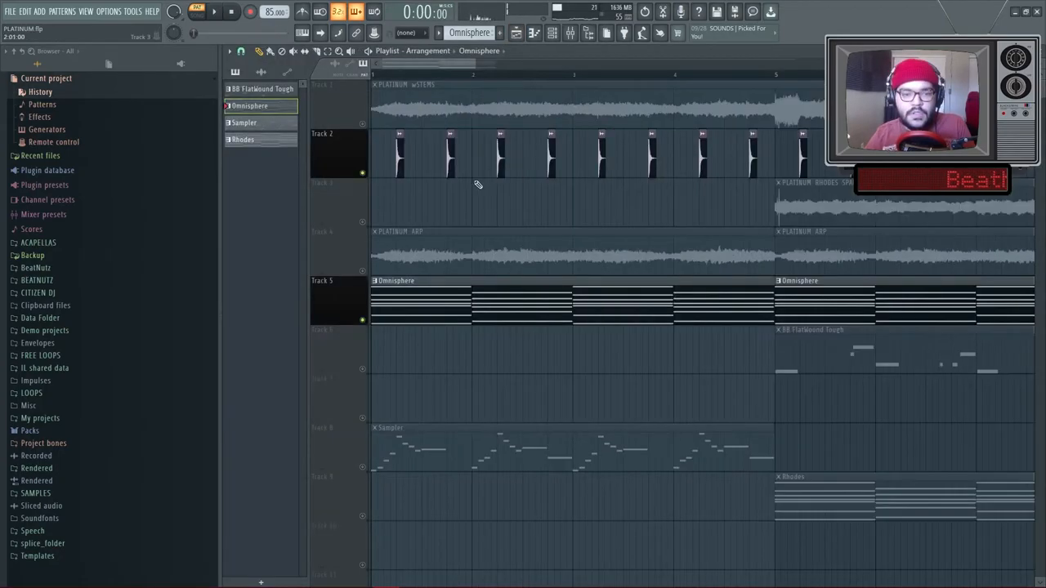
scroll(right, 3)
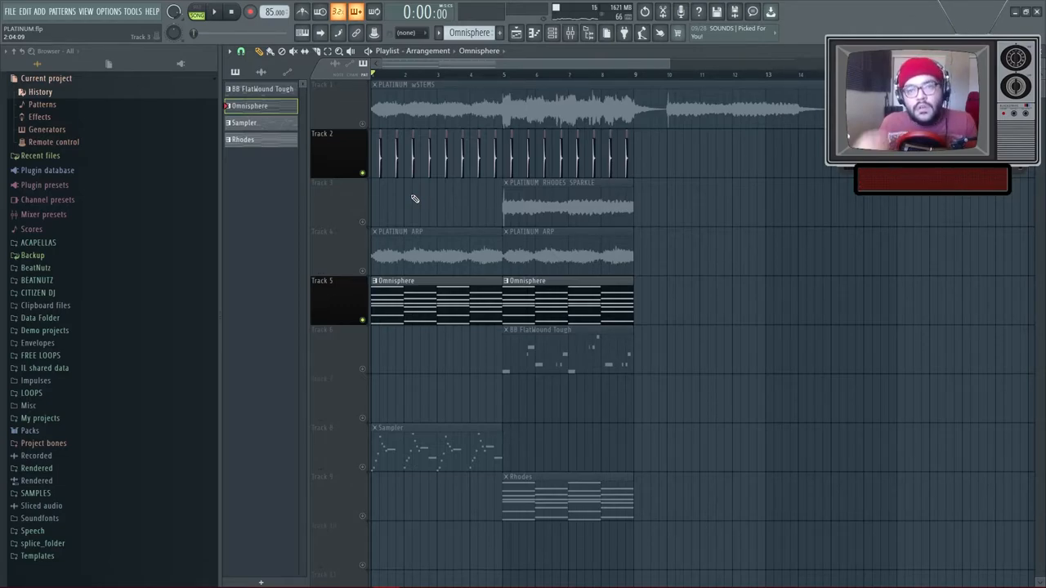
click(214, 12)
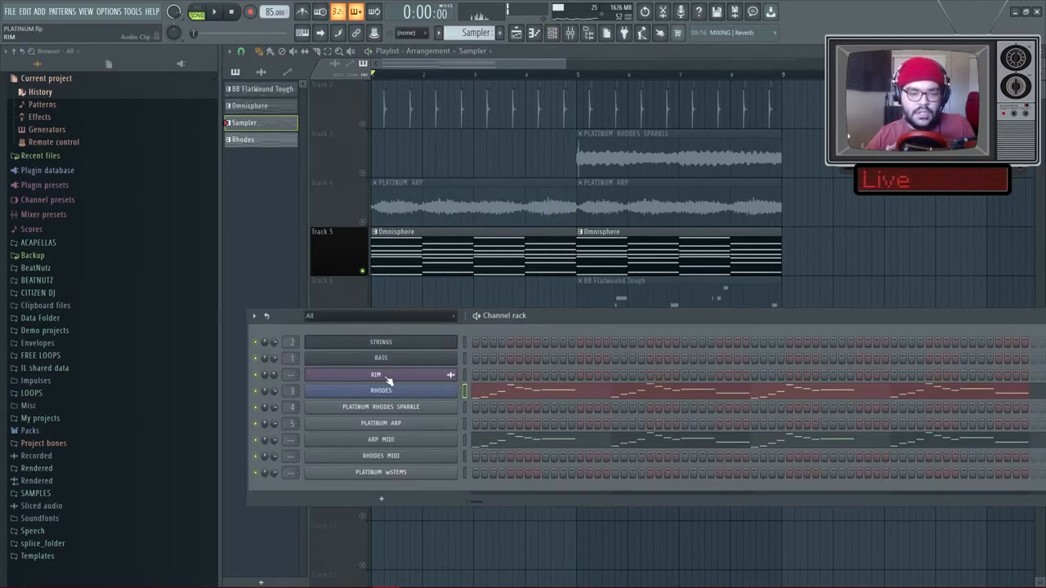
Step: Select the Rhodes sparkle channel to show its mixer insert and effects chain
click(381, 389)
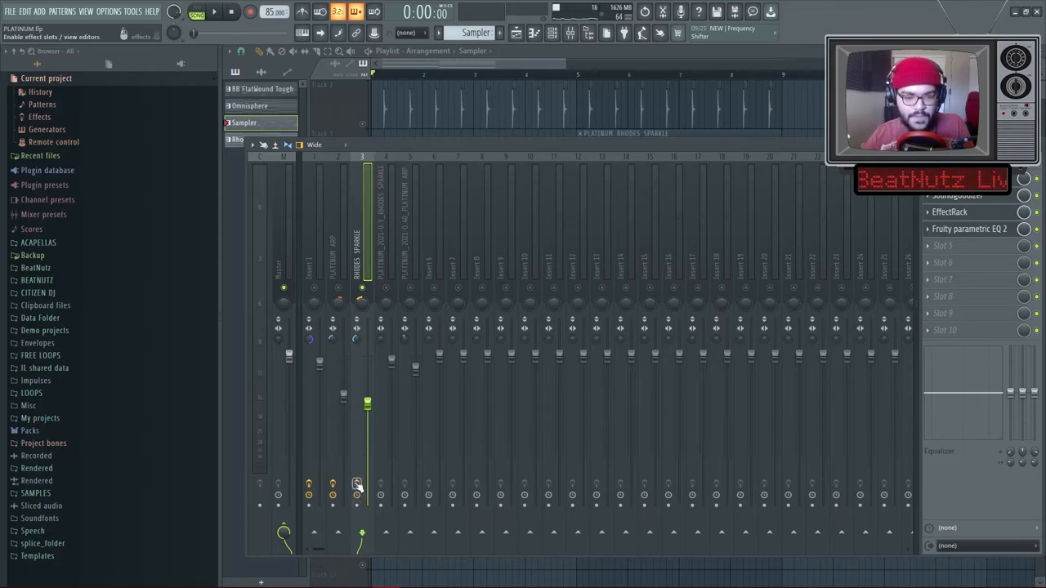
Step: Audition Fruity Reverb 2 and Soundgoodizer on the sparkle insert, leaving the Soundtoys Effect Rack with EchoBoy showing
click(214, 11)
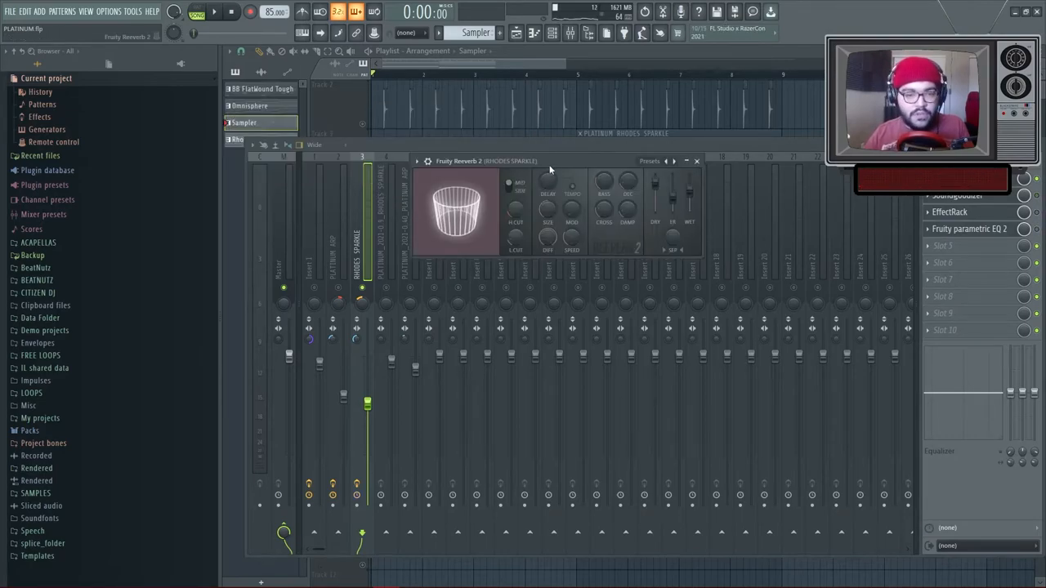
click(214, 12)
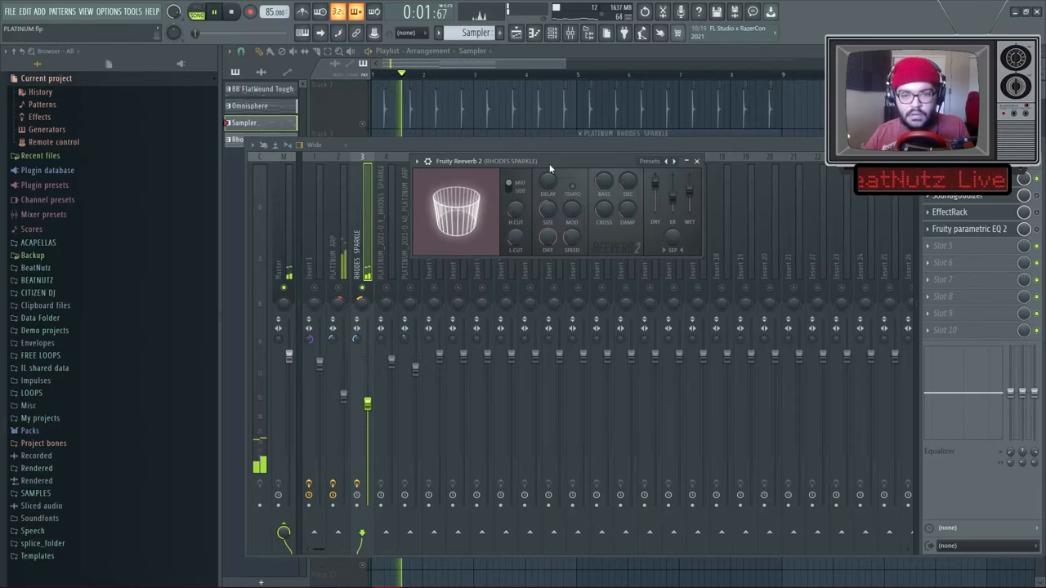
click(696, 162)
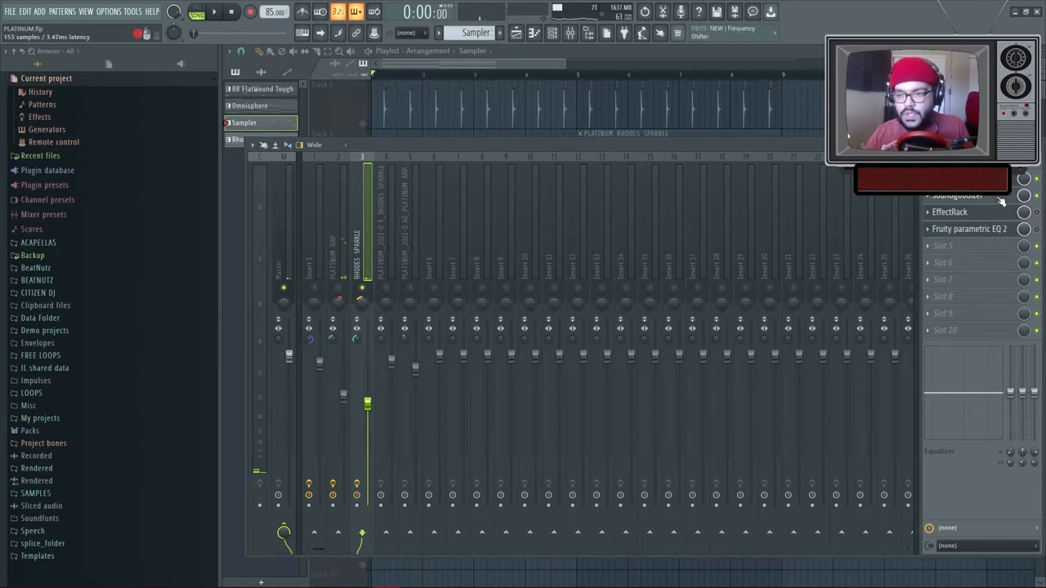
click(956, 196)
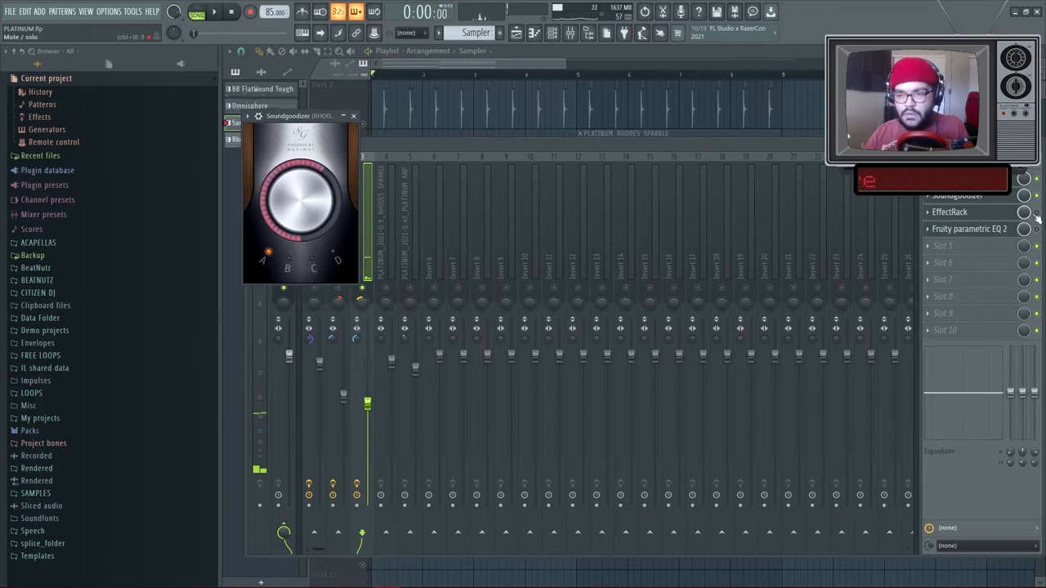
click(949, 212)
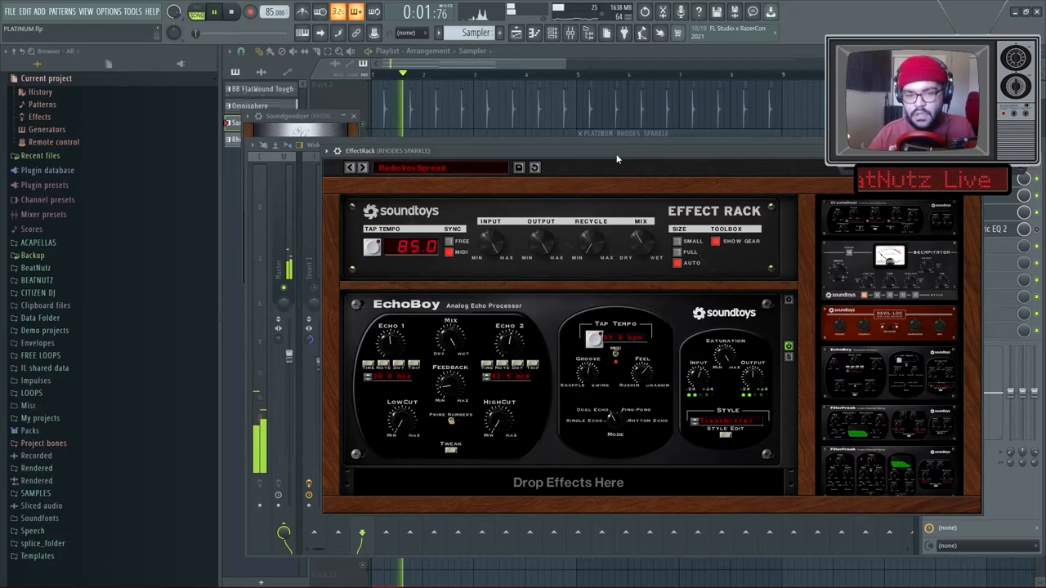
Step: Stop playback and bring up the sparkle track's band-pass Fruity Parametric EQ 2
click(231, 12)
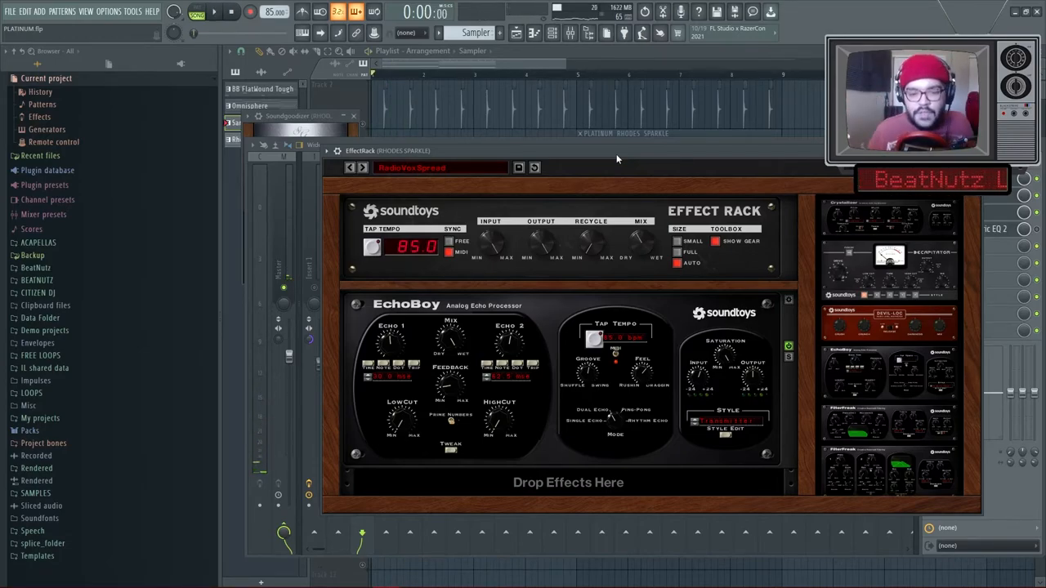
click(214, 12)
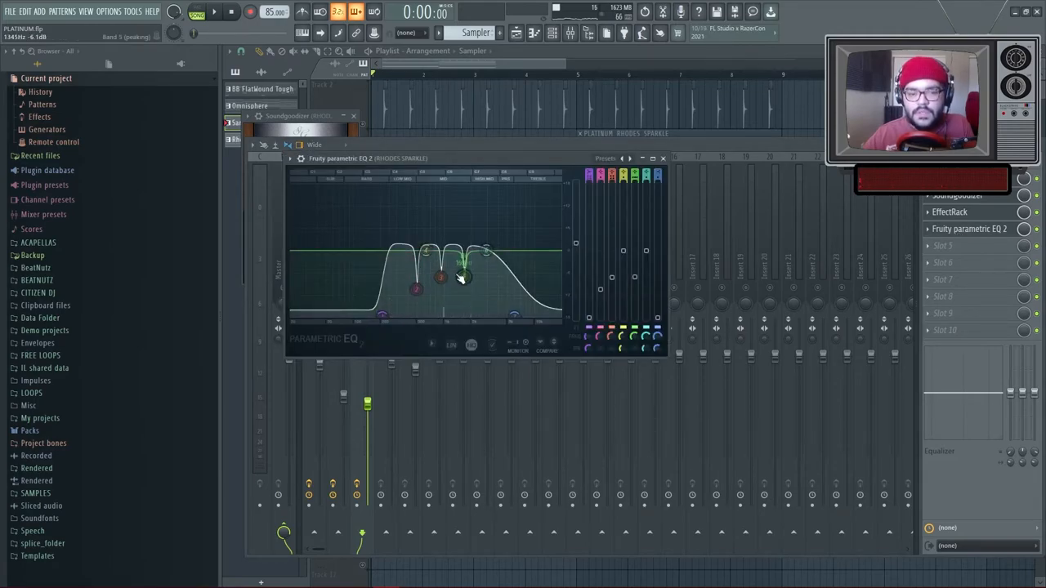
Step: Close the EQ, select the Platinum ARP mixer track and bring up the arp audio clip's settings
click(214, 12)
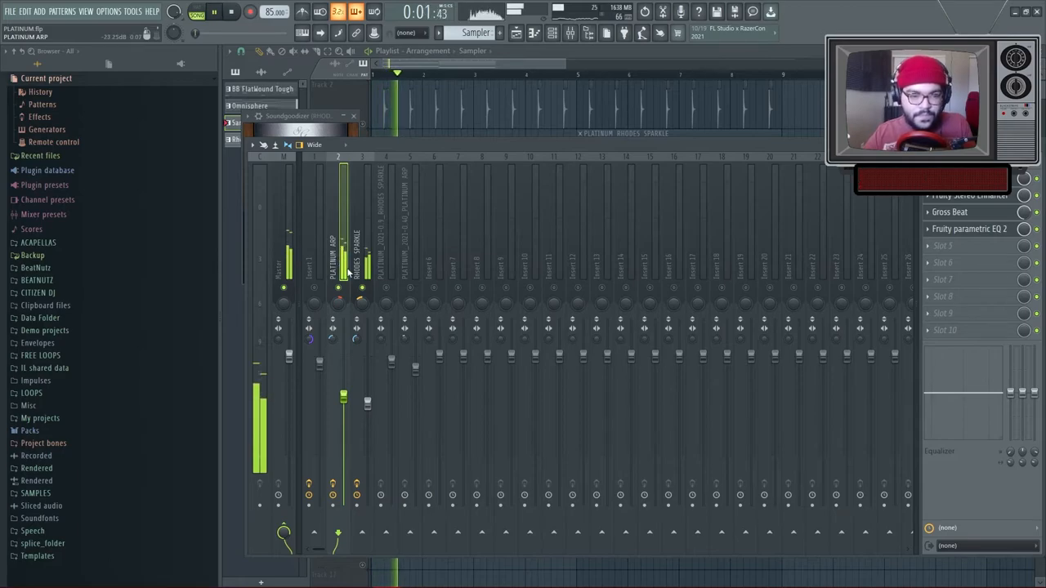
click(363, 261)
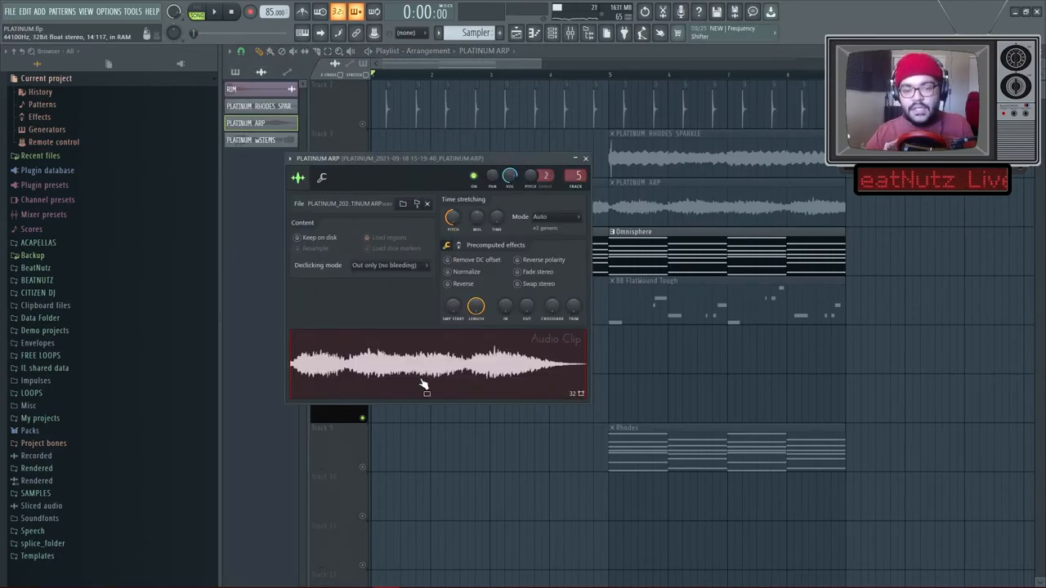
Step: Close the arp clip's settings window to return to the playlist arrangement
click(585, 156)
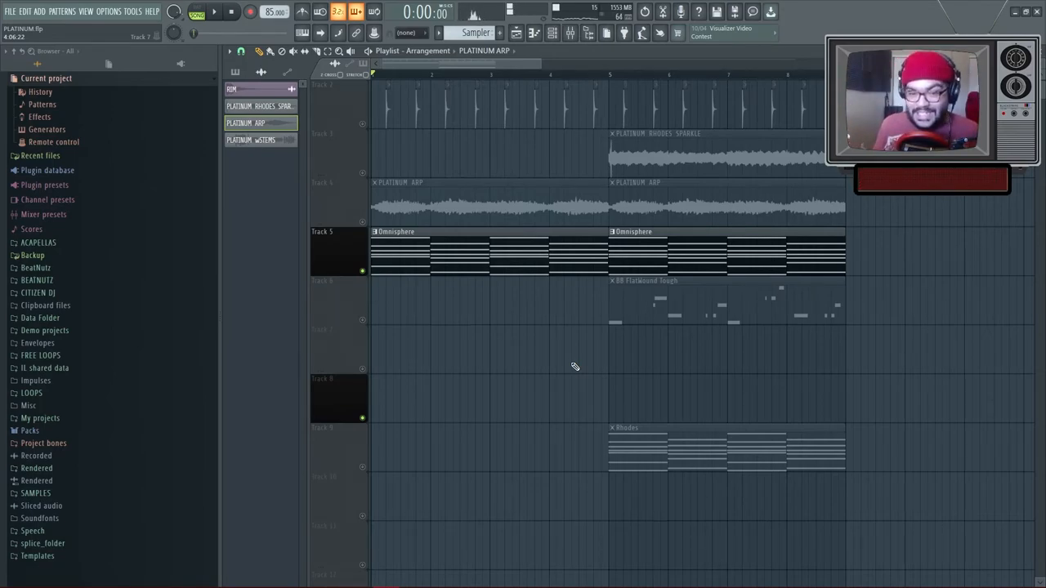
Step: Bring the Rhodes chord progression into the piano roll after reviewing the playlist
scroll(up, 3)
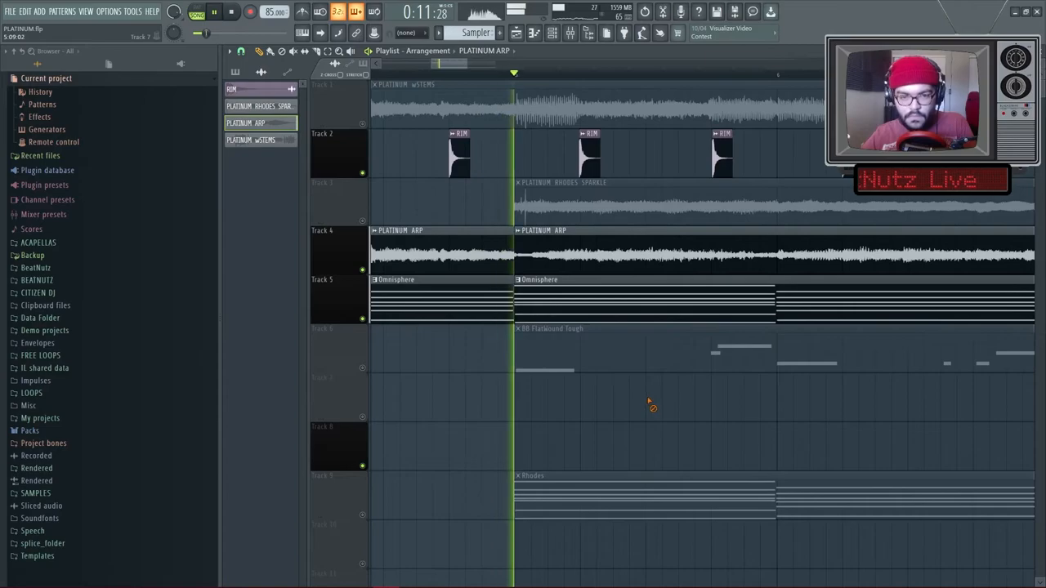
click(231, 11)
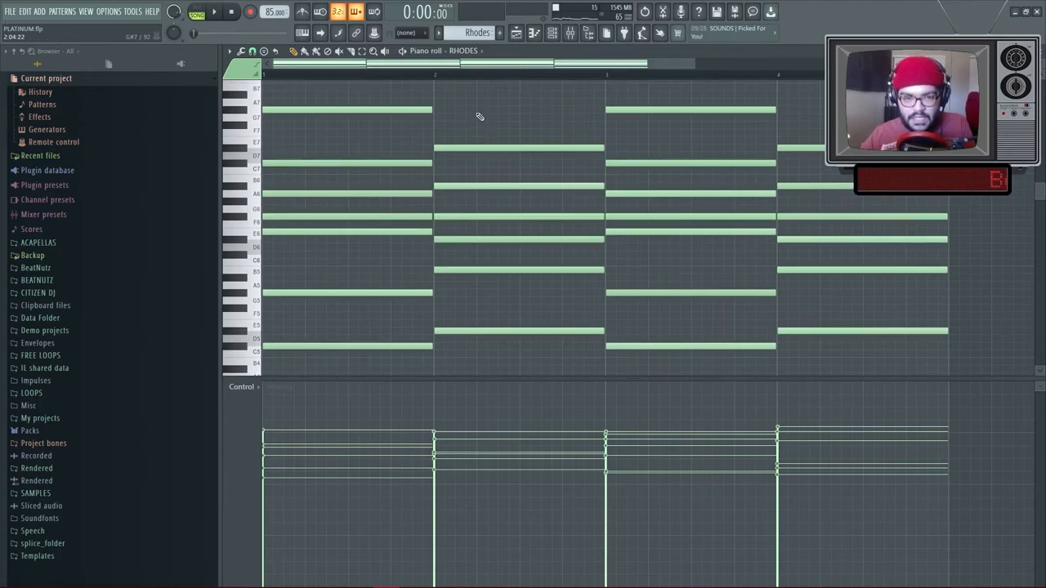
Step: Check the Rhodes insert in the mixer, then load the 808 bass pattern in the piano roll
click(569, 33)
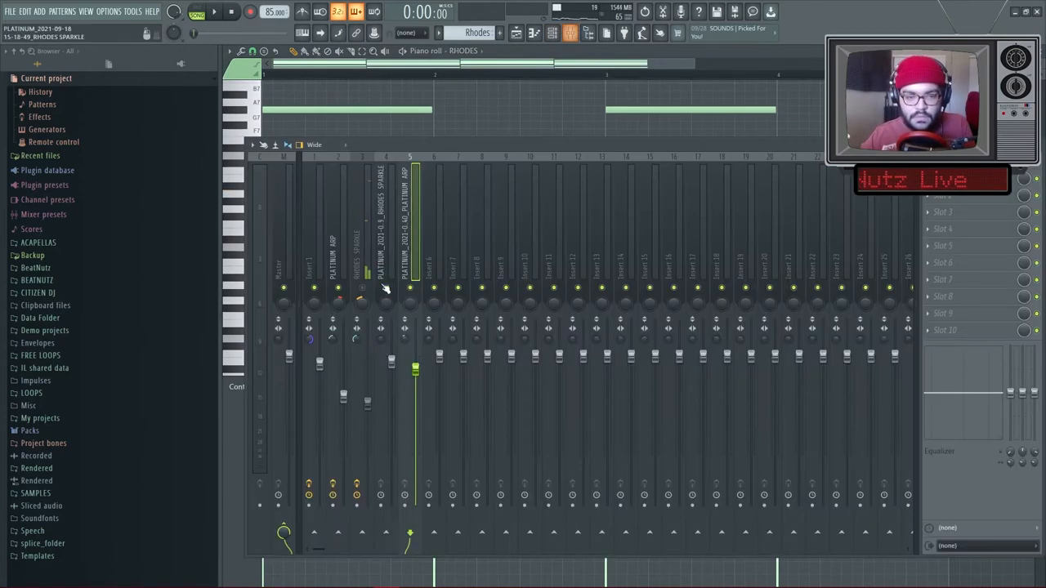
click(361, 229)
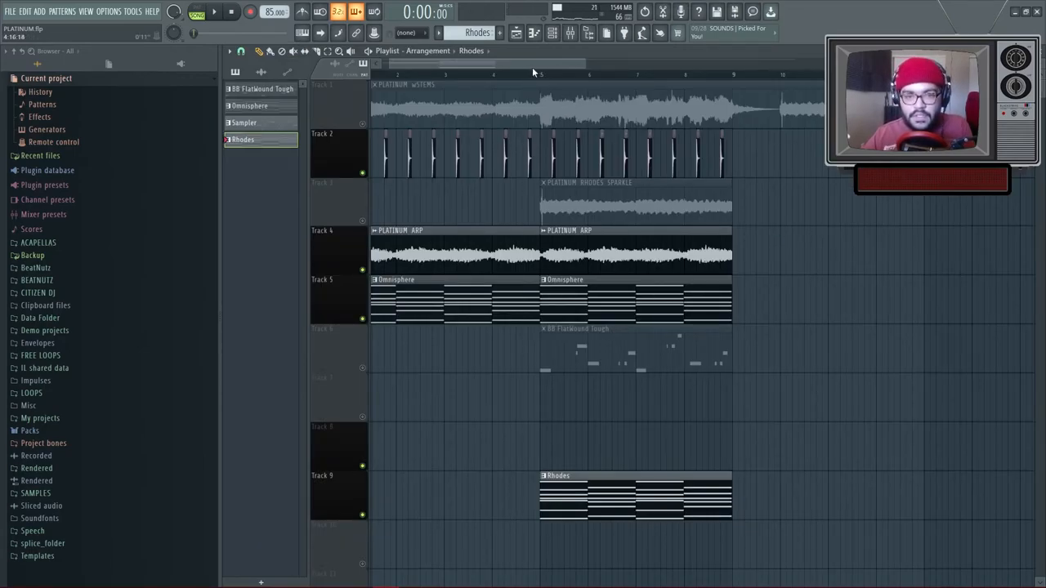
click(214, 12)
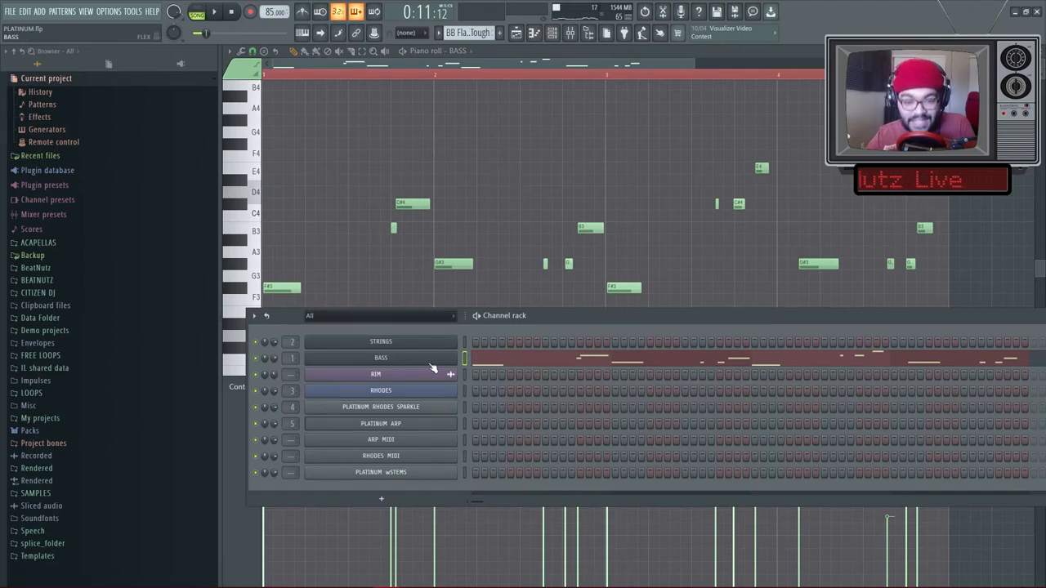
Step: Hide the channel list to view the bass notes, then show the bass mixer track's Fruity Compressor
double_click(381, 356)
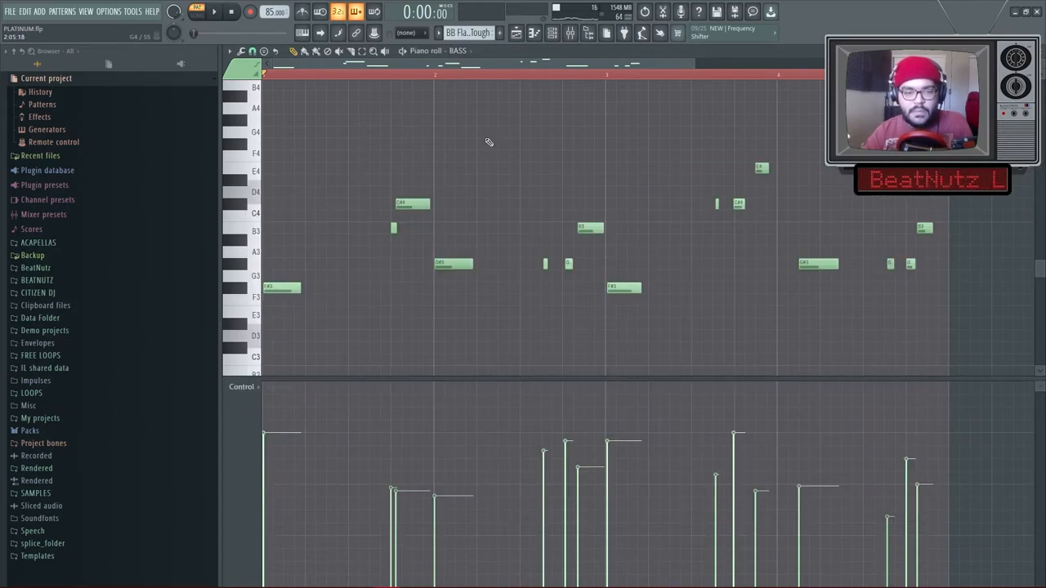
click(214, 11)
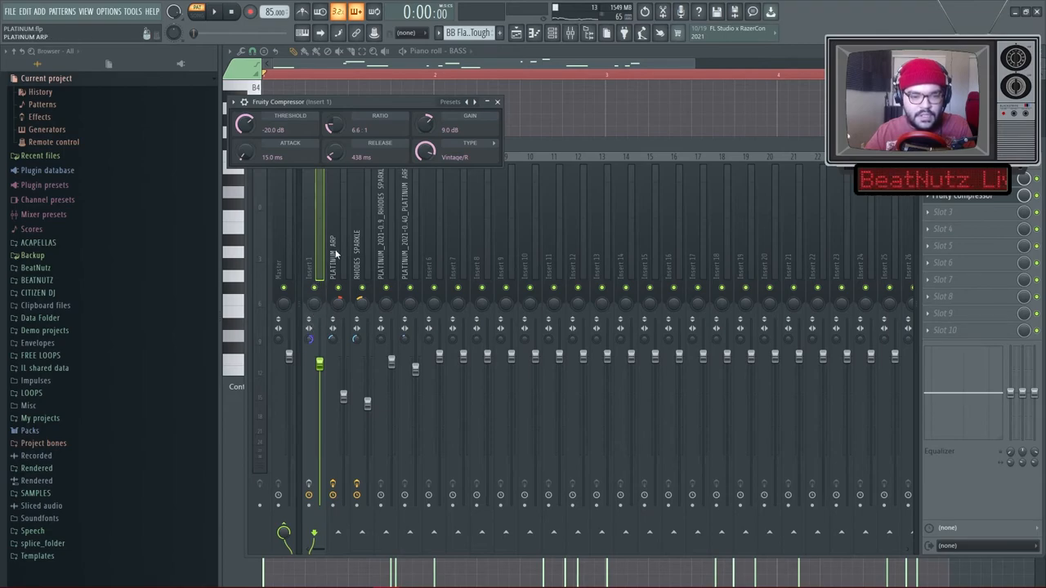
Step: Close the mixer and compressor and play the full arrangement from the playlist
click(215, 11)
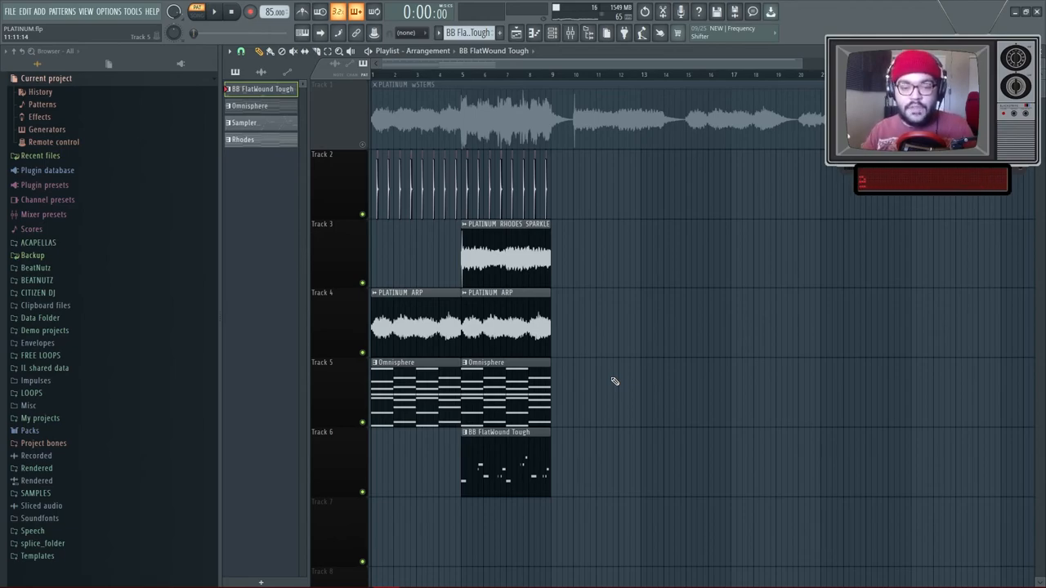
click(214, 11)
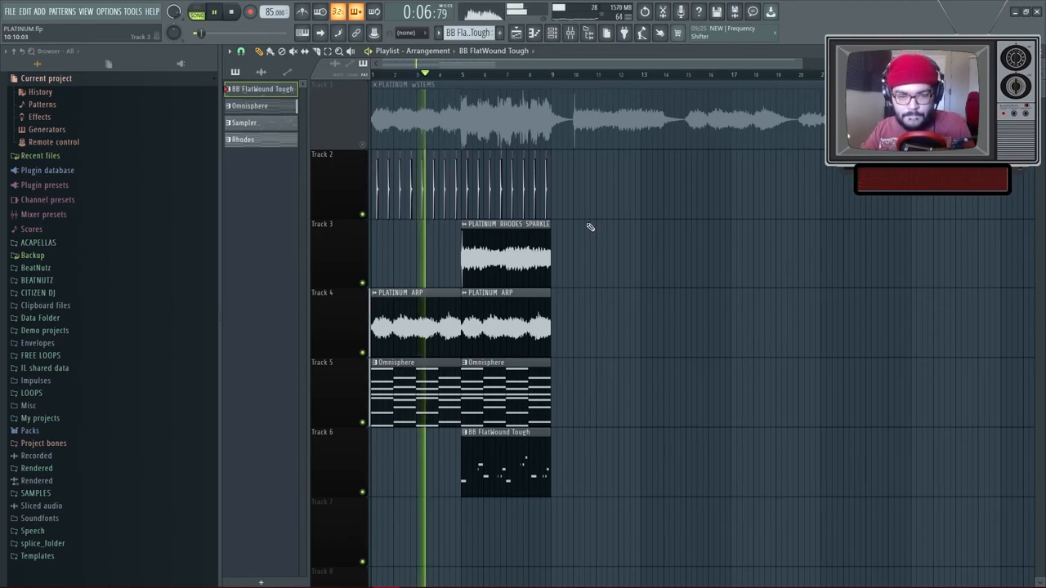